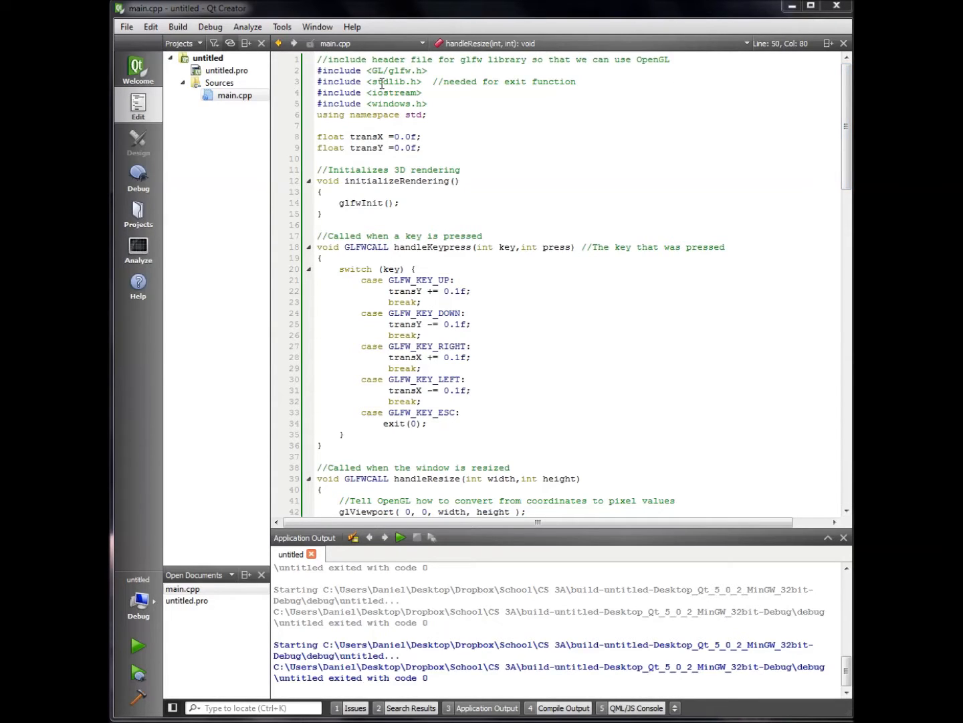
mouse_move(312, 80)
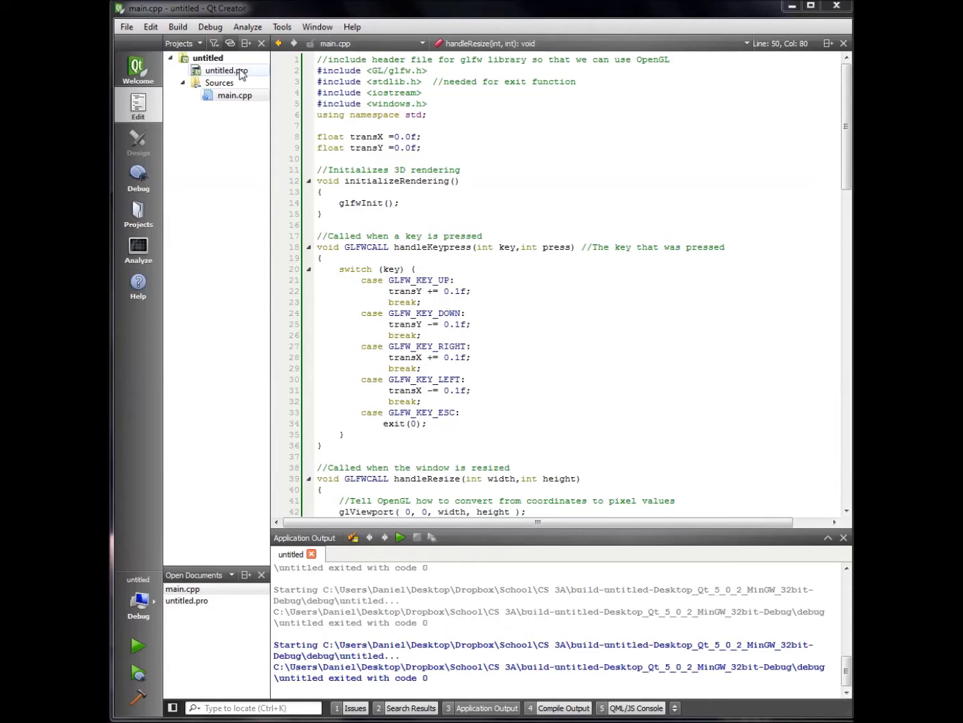
click(226, 70)
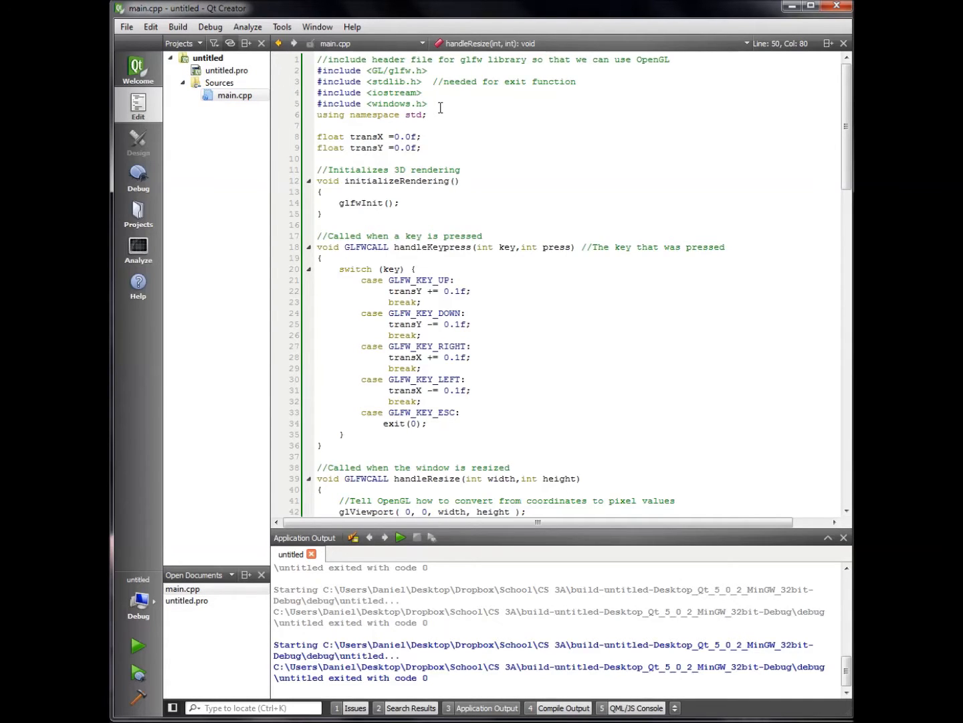
drag(318, 71, 429, 103)
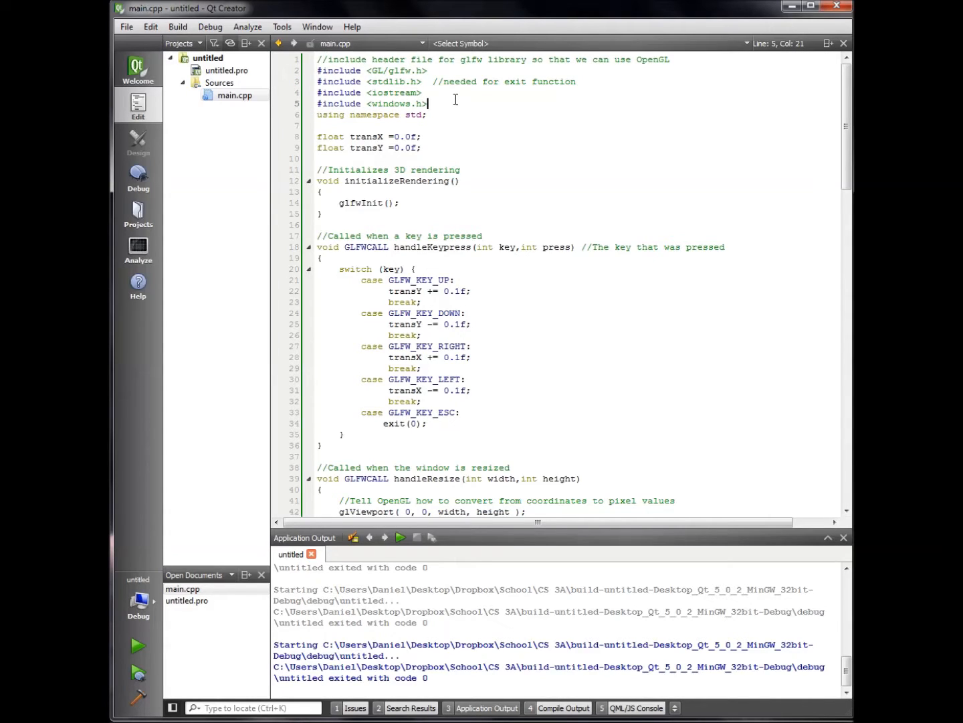
mouse_move(663, 125)
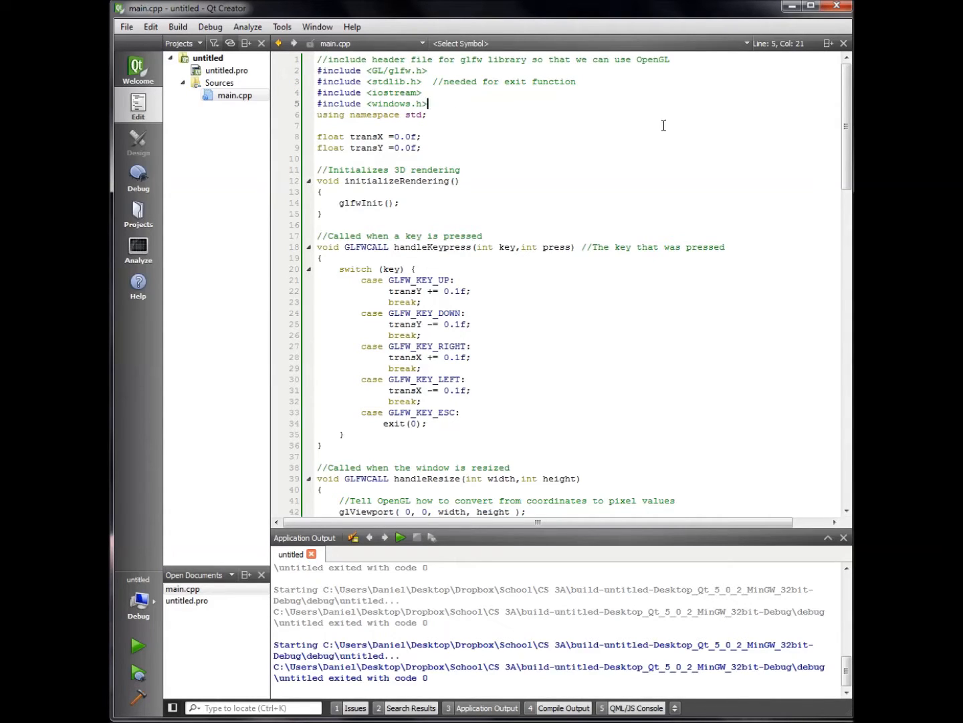
scroll(down, 3)
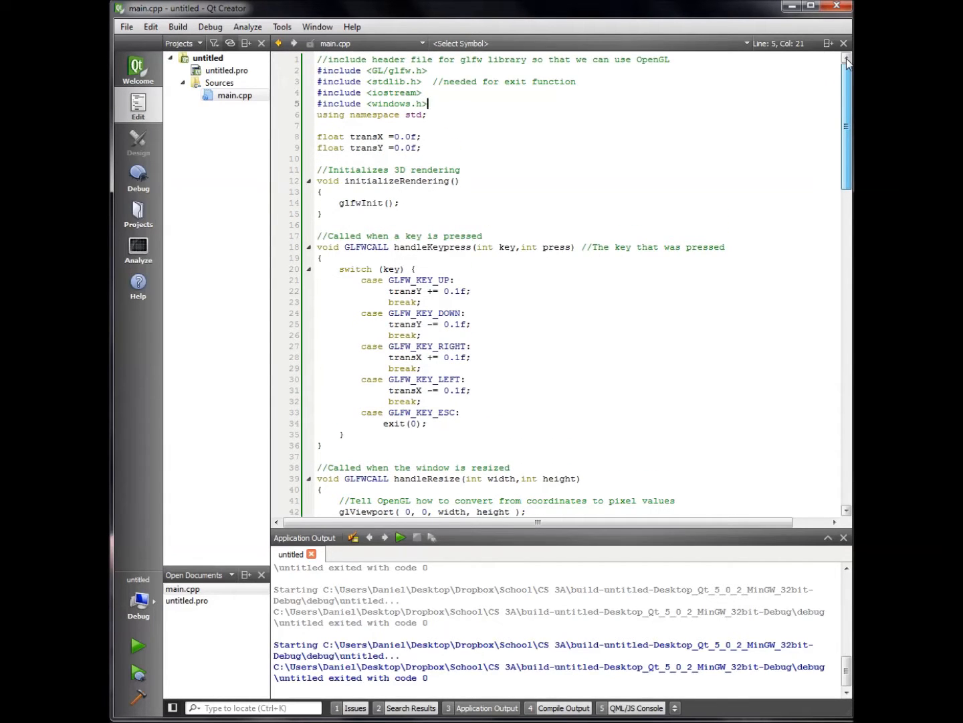
scroll(down, 3)
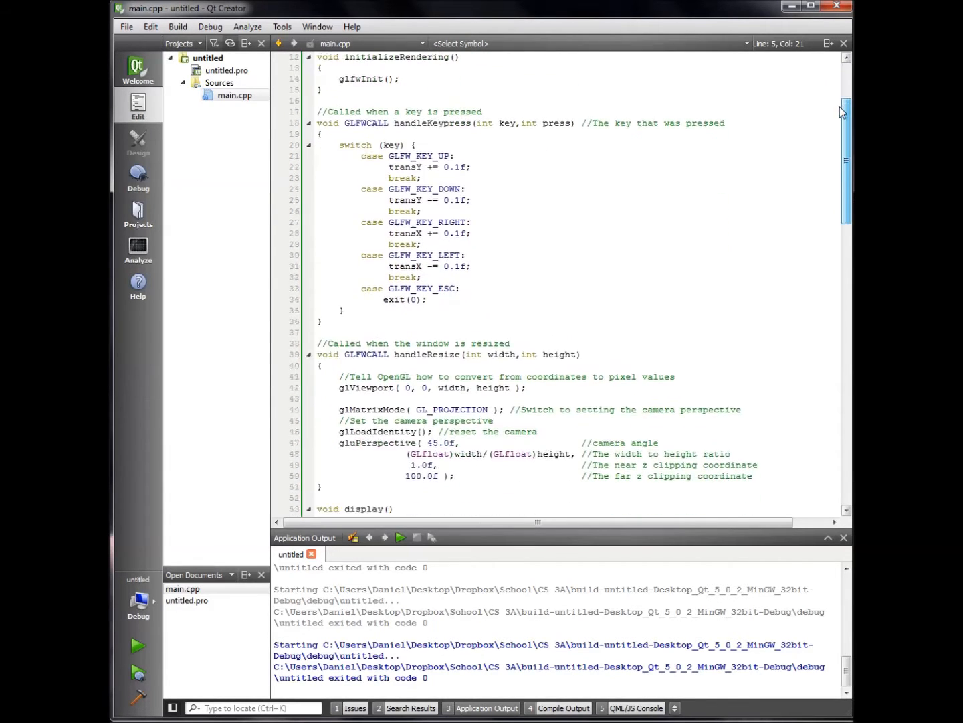
scroll(down, 3)
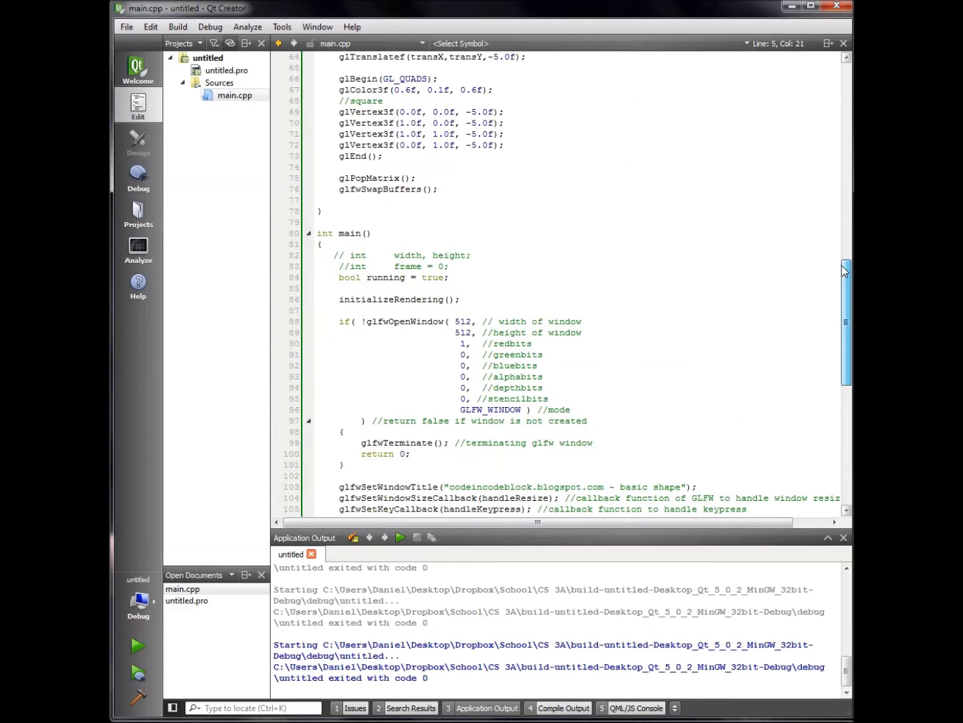
scroll(down, 3)
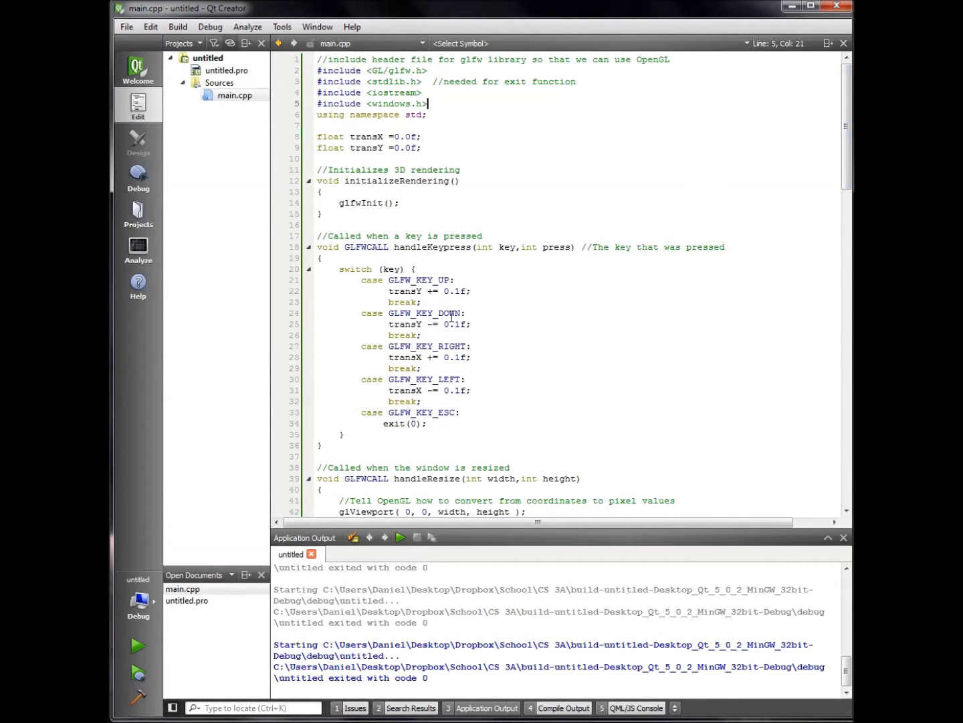
scroll(down, 3)
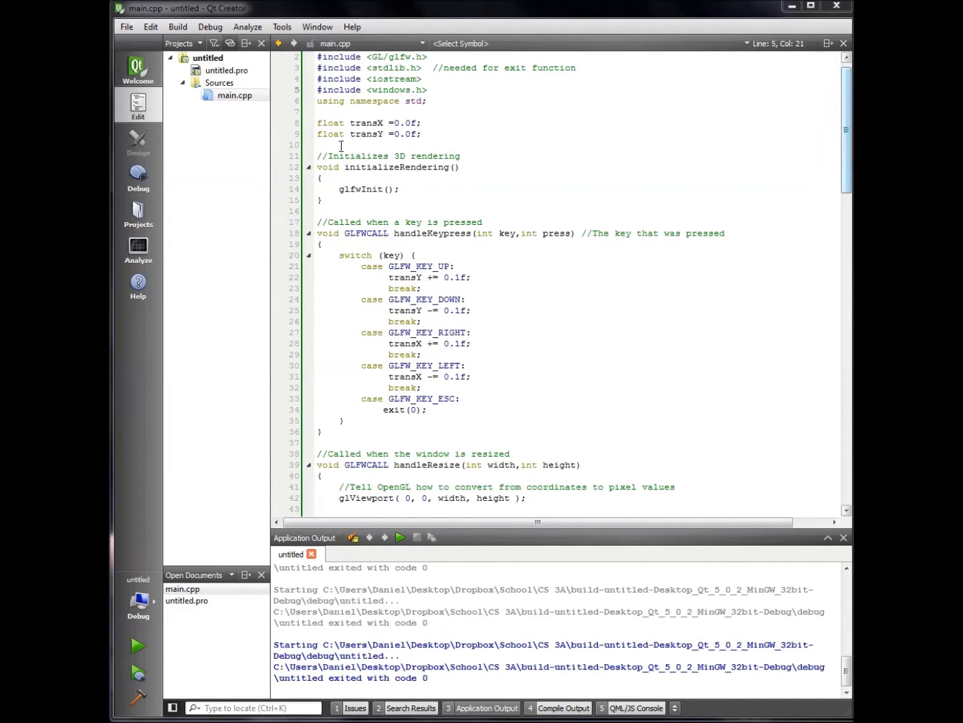
click(426, 133)
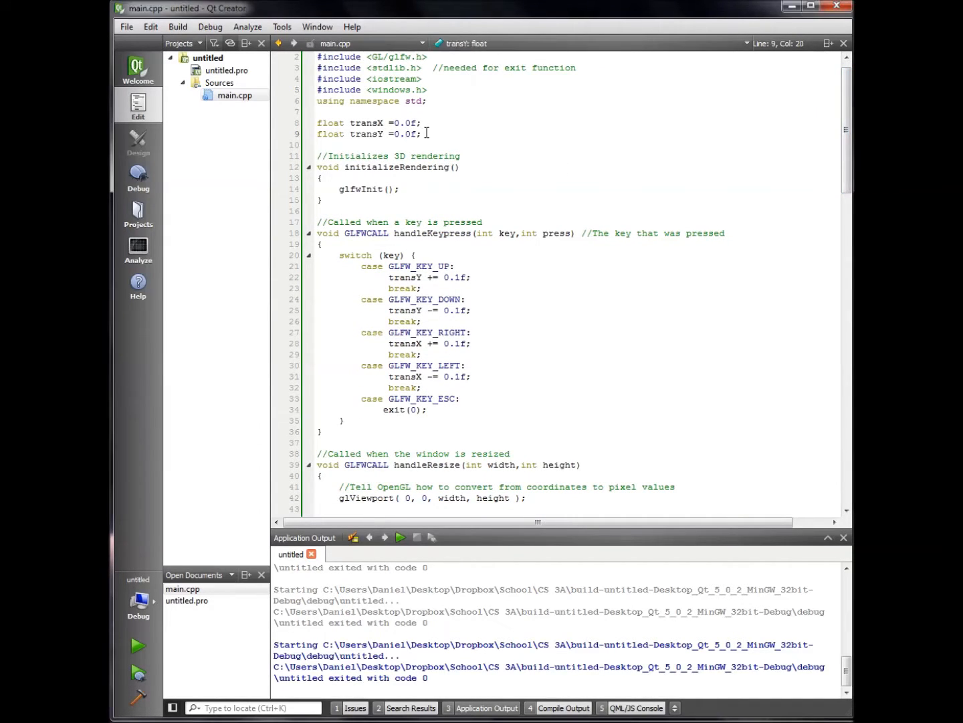
drag(317, 123, 421, 133)
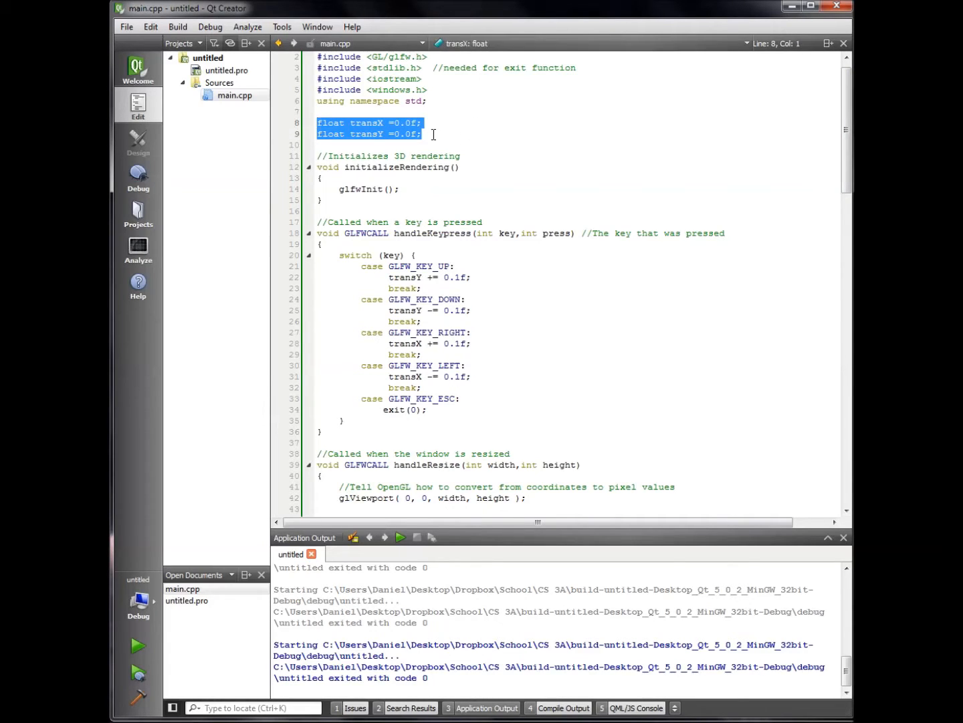
click(432, 134)
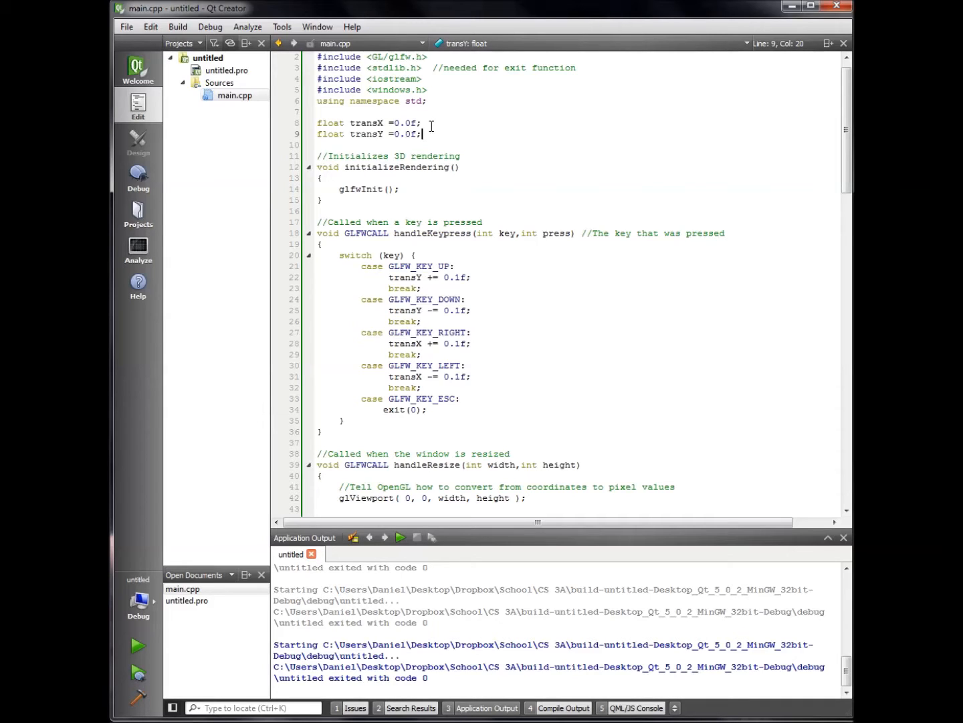
mouse_move(675, 173)
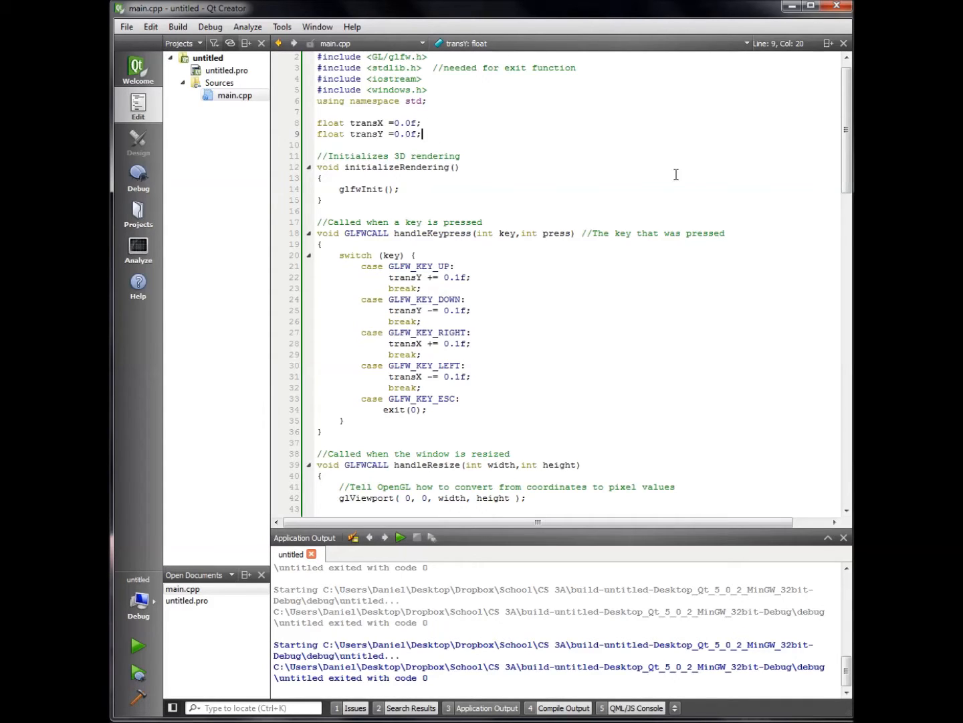
scroll(down, 3)
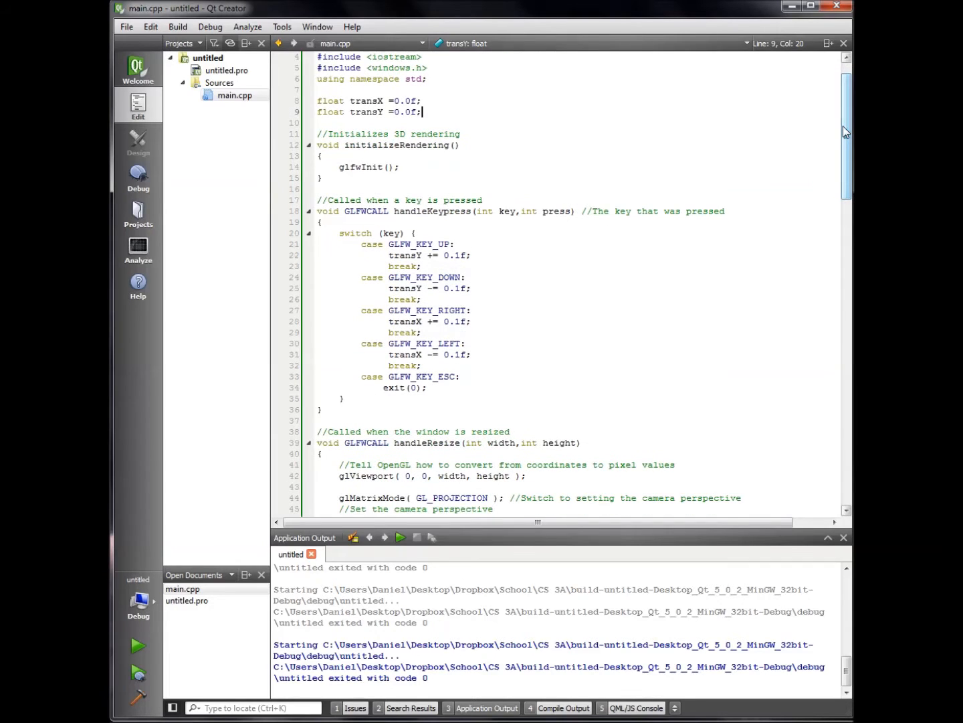
mouse_move(807, 142)
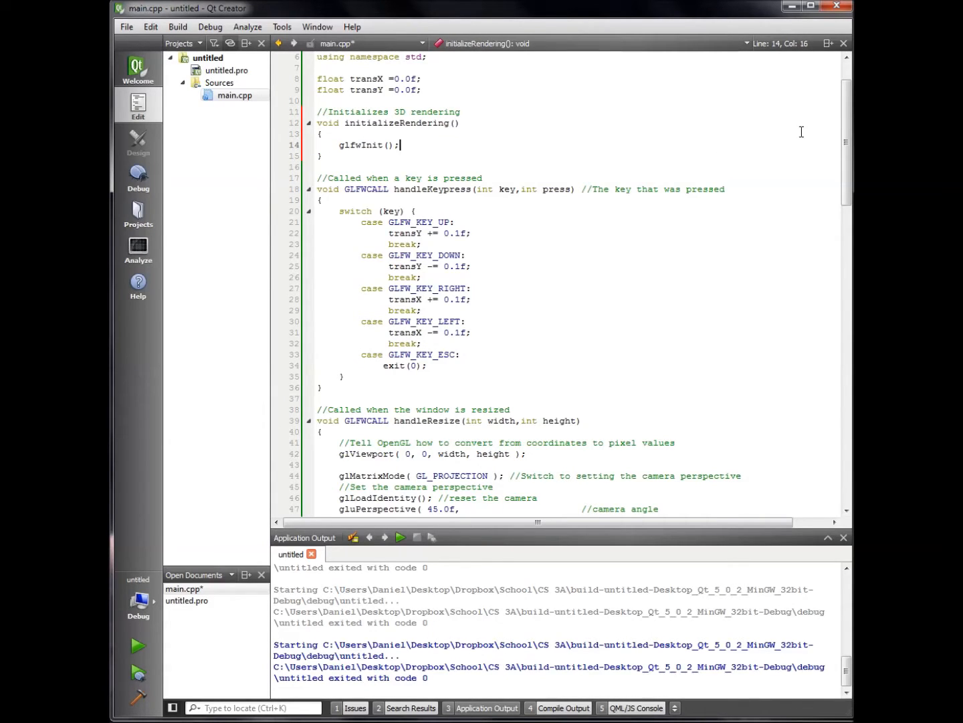
scroll(down, 3)
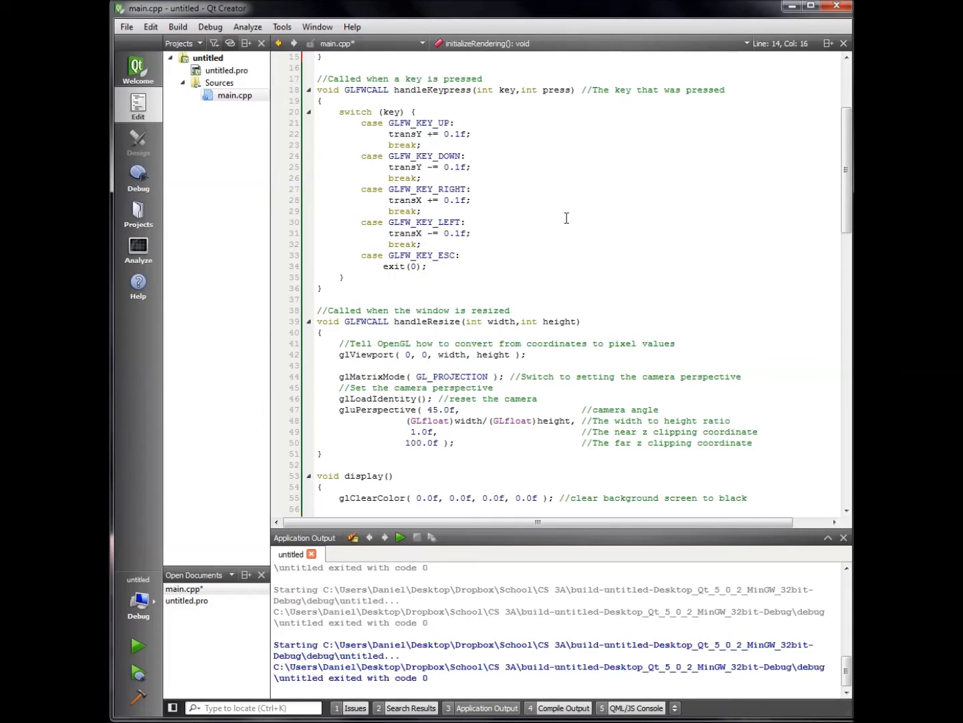
mouse_move(137, 647)
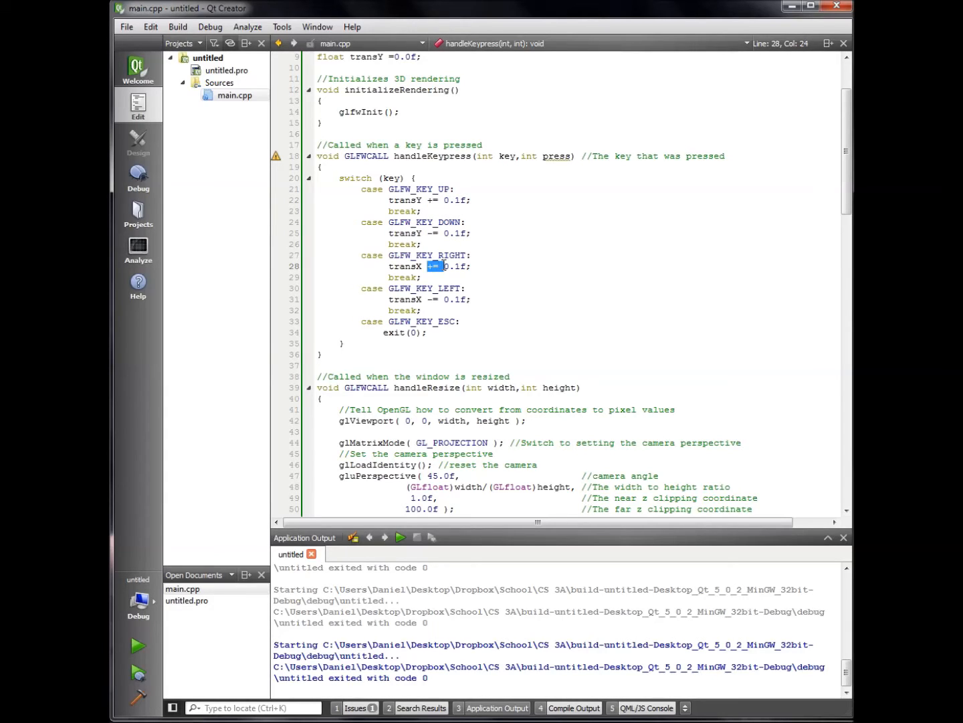
double_click(406, 265)
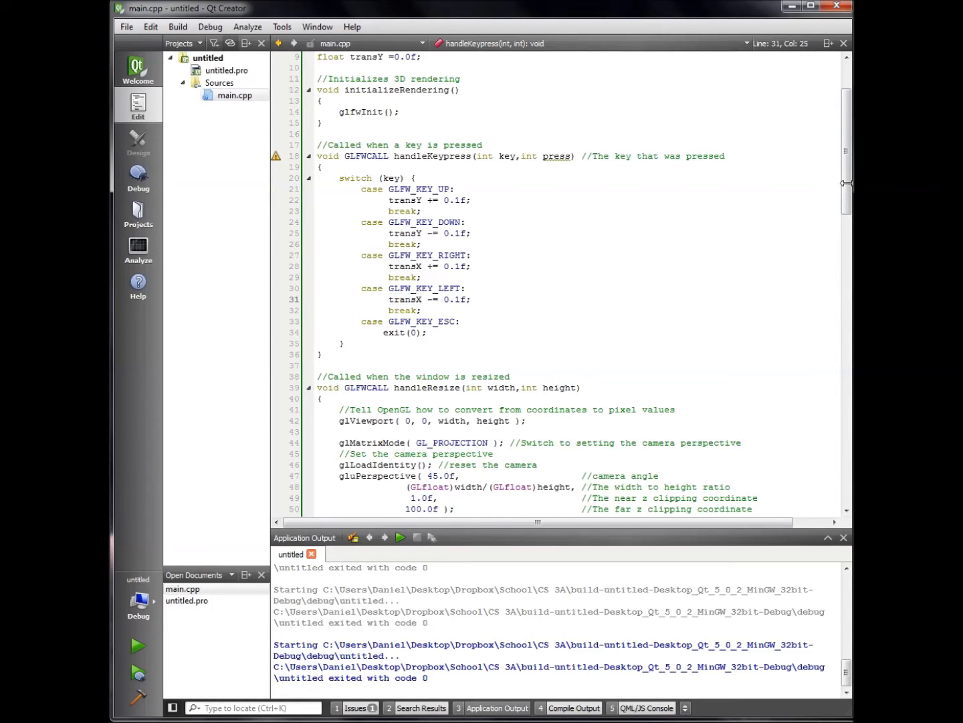
scroll(down, 3)
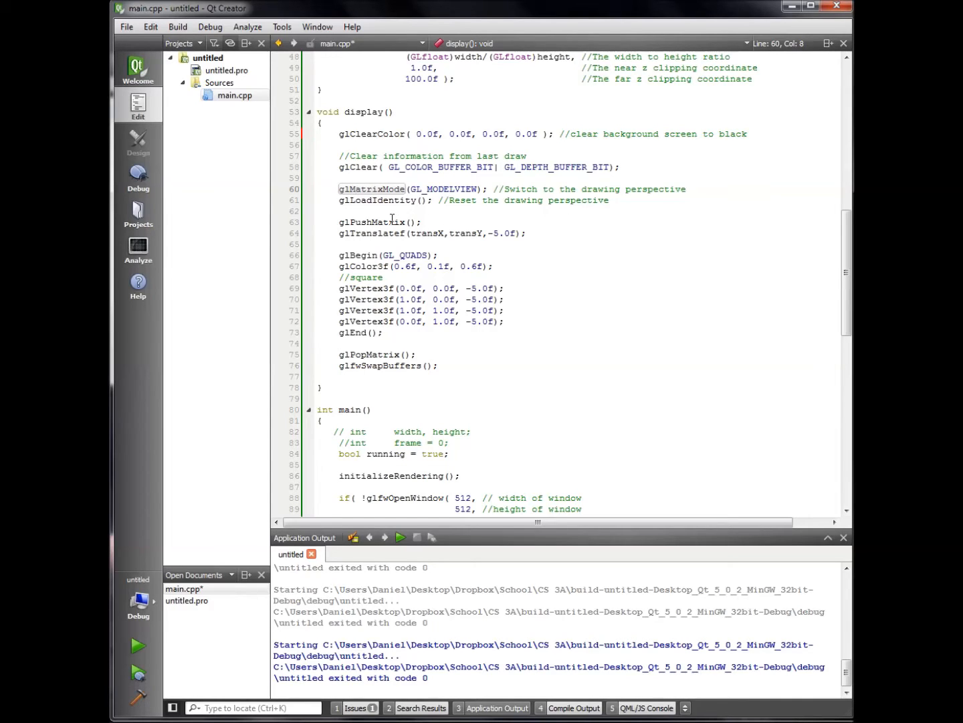
drag(340, 232, 393, 321)
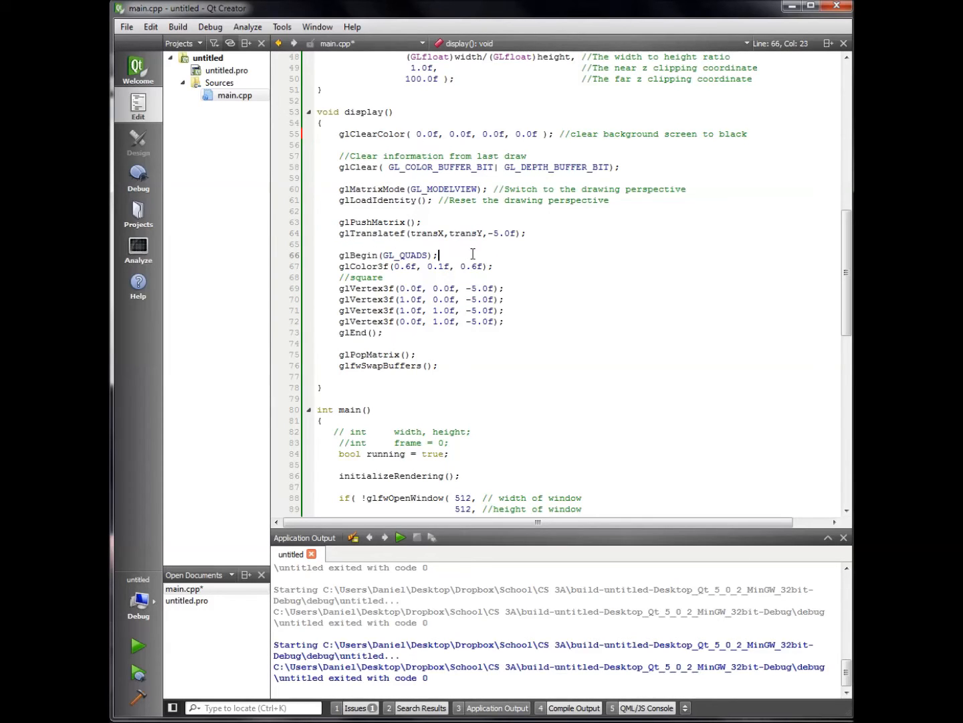
double_click(348, 255)
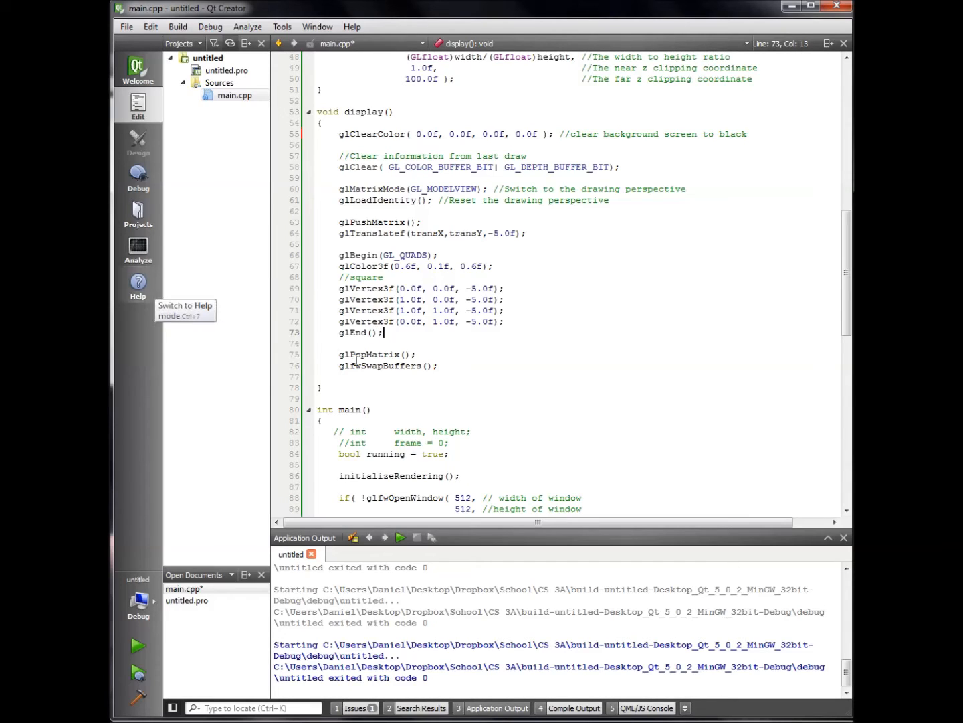
mouse_move(455, 366)
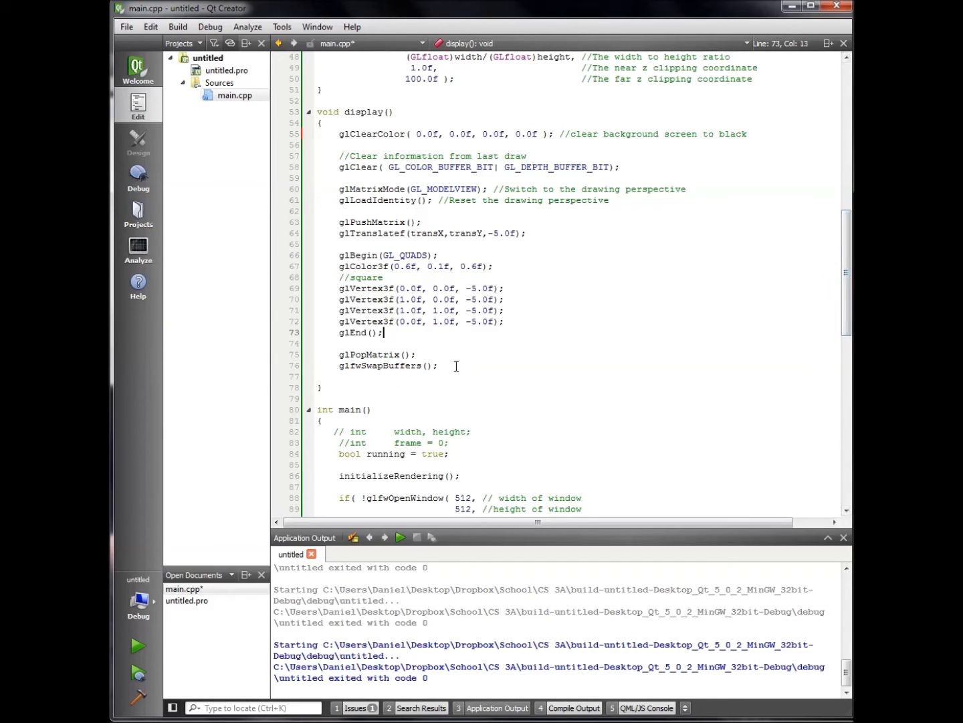
click(439, 366)
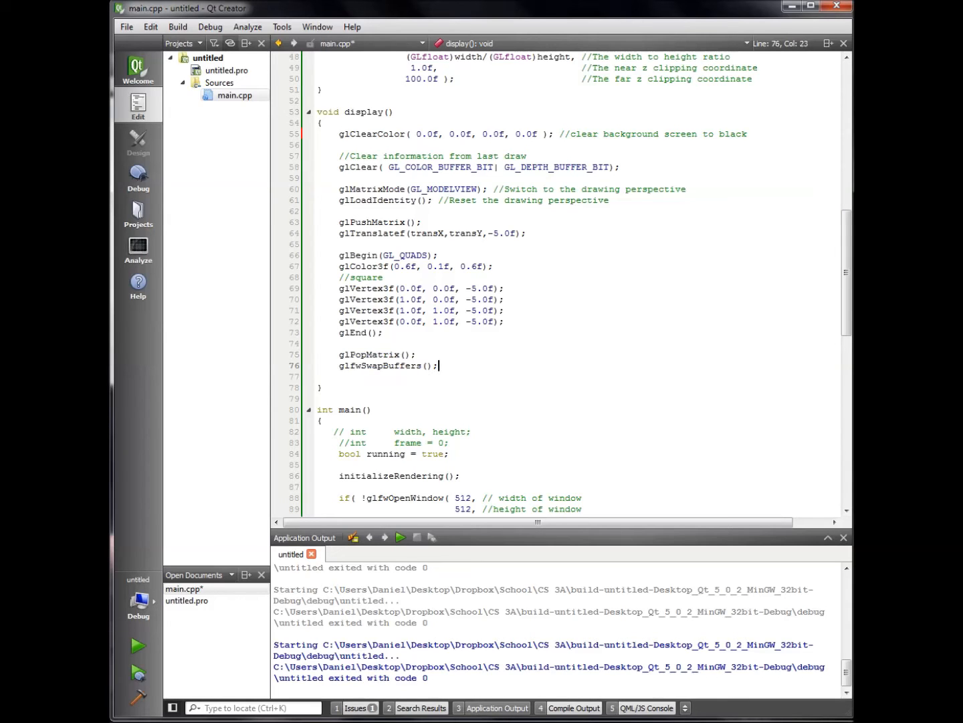
scroll(down, 3)
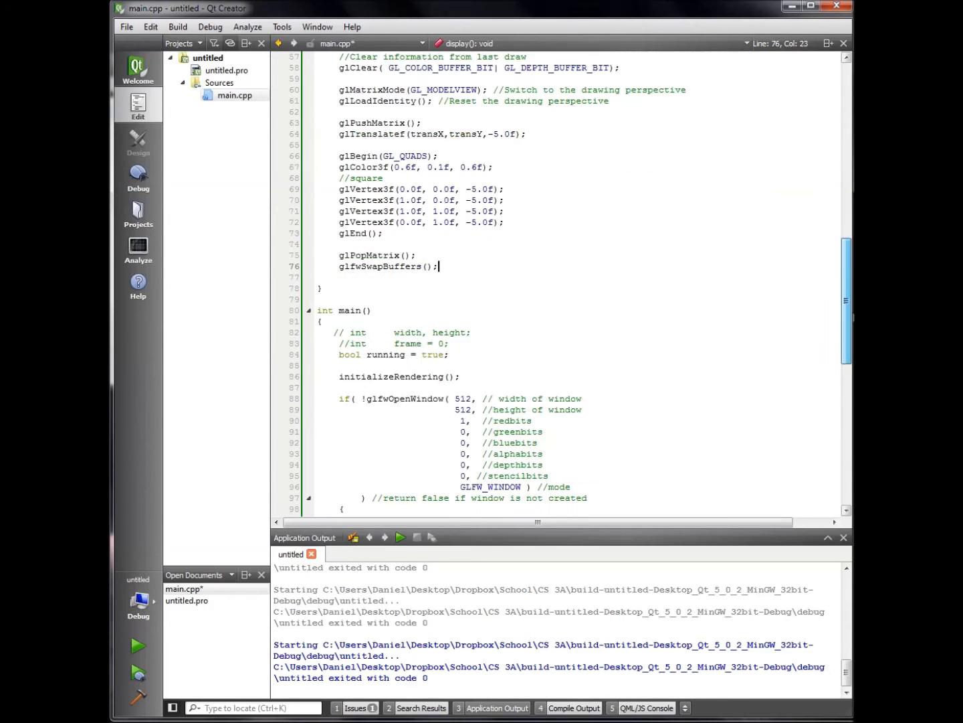
scroll(down, 3)
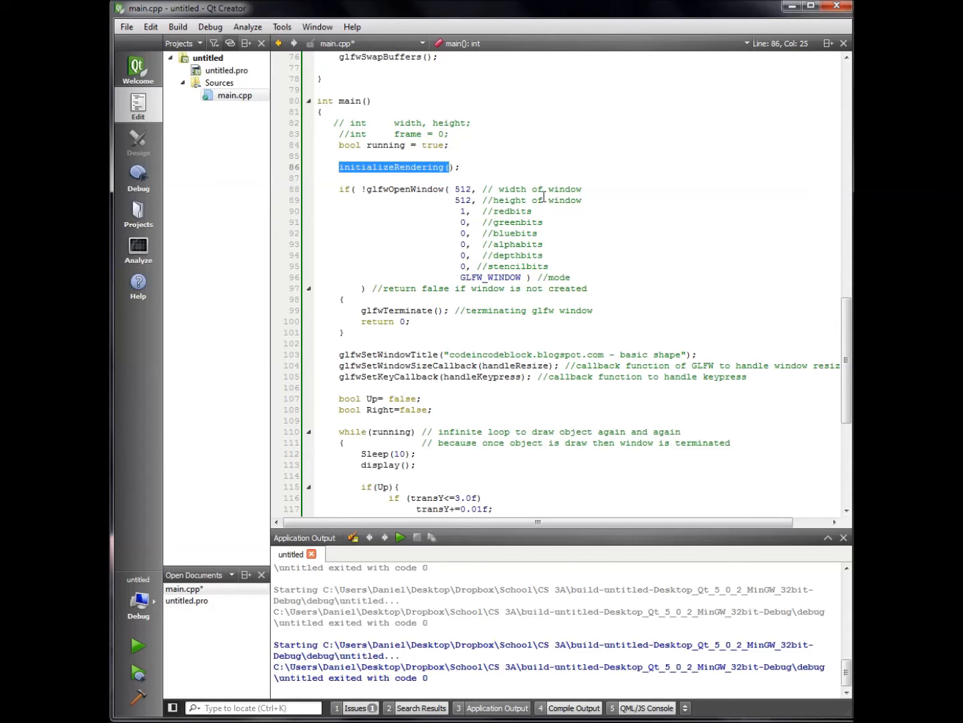
click(571, 277)
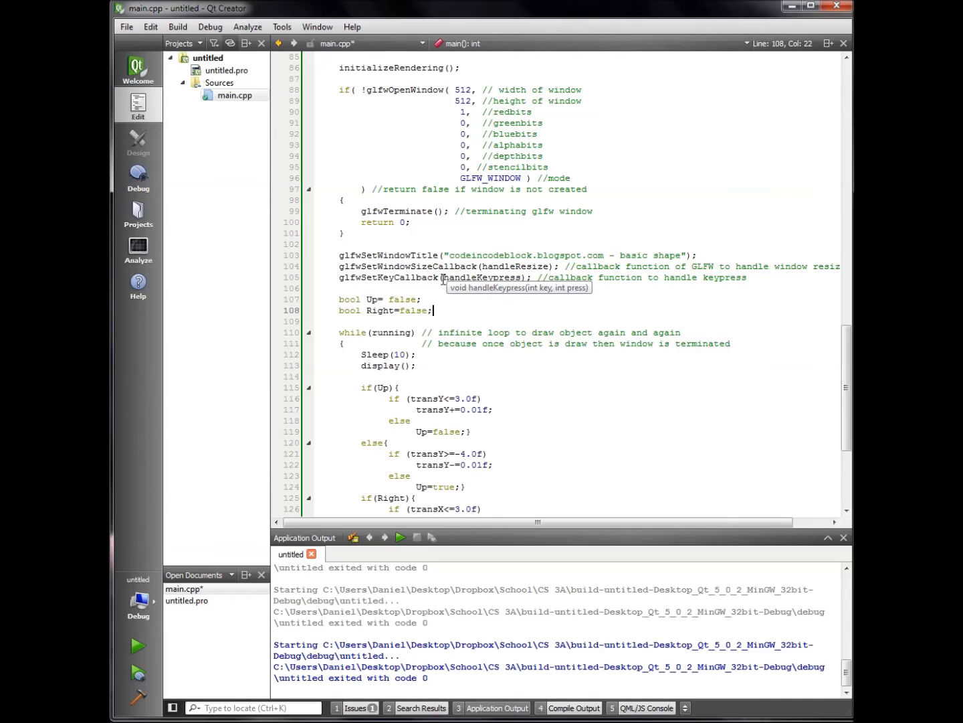
double_click(480, 277)
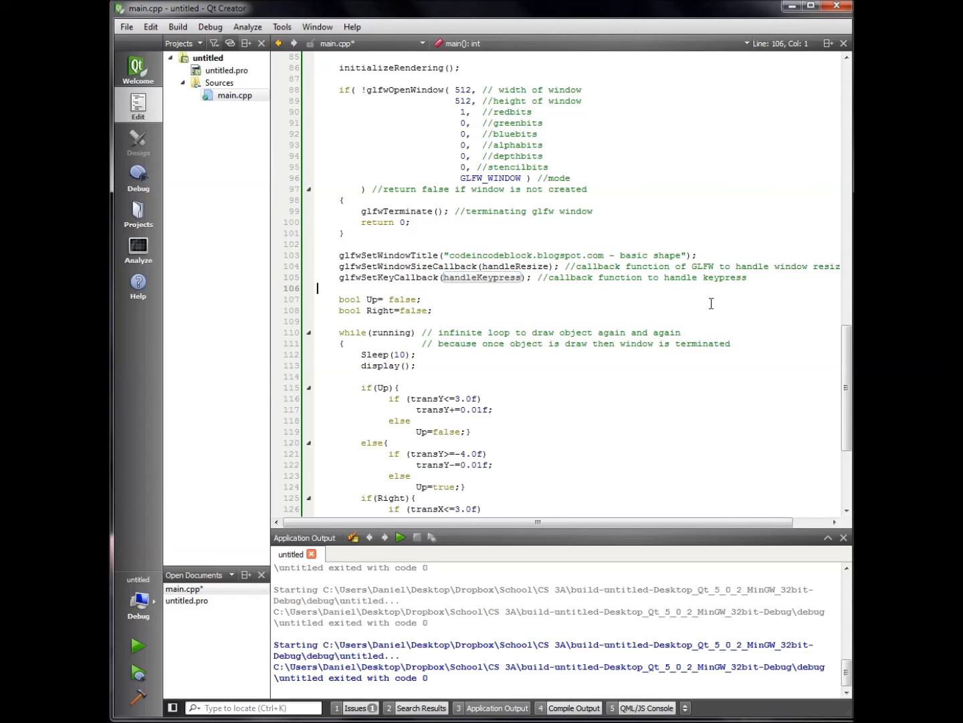
scroll(down, 3)
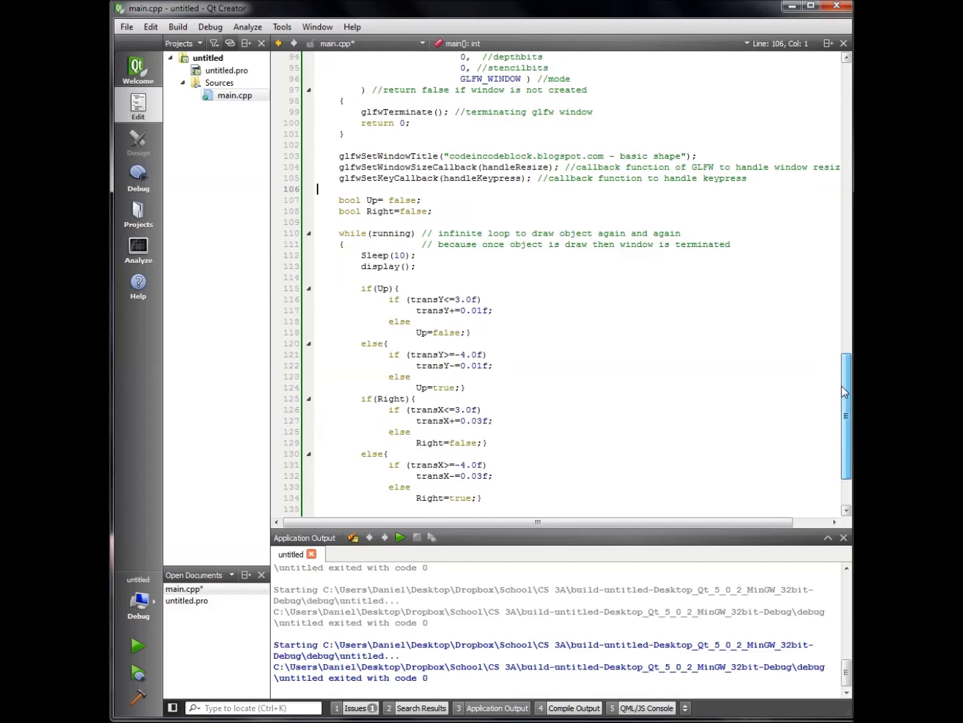
scroll(down, 3)
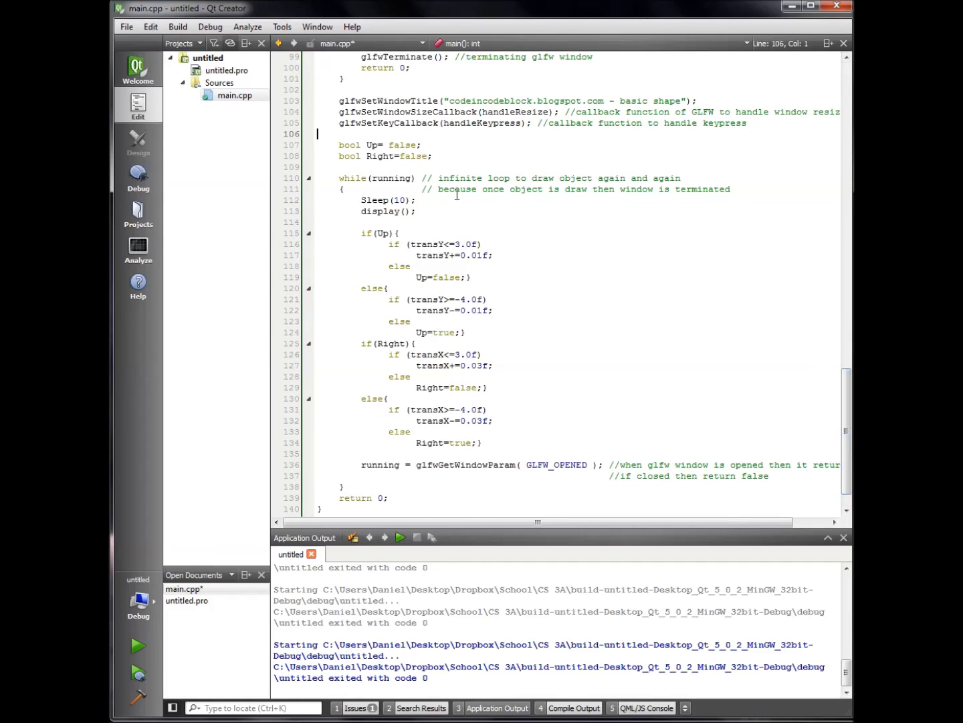
mouse_move(453, 178)
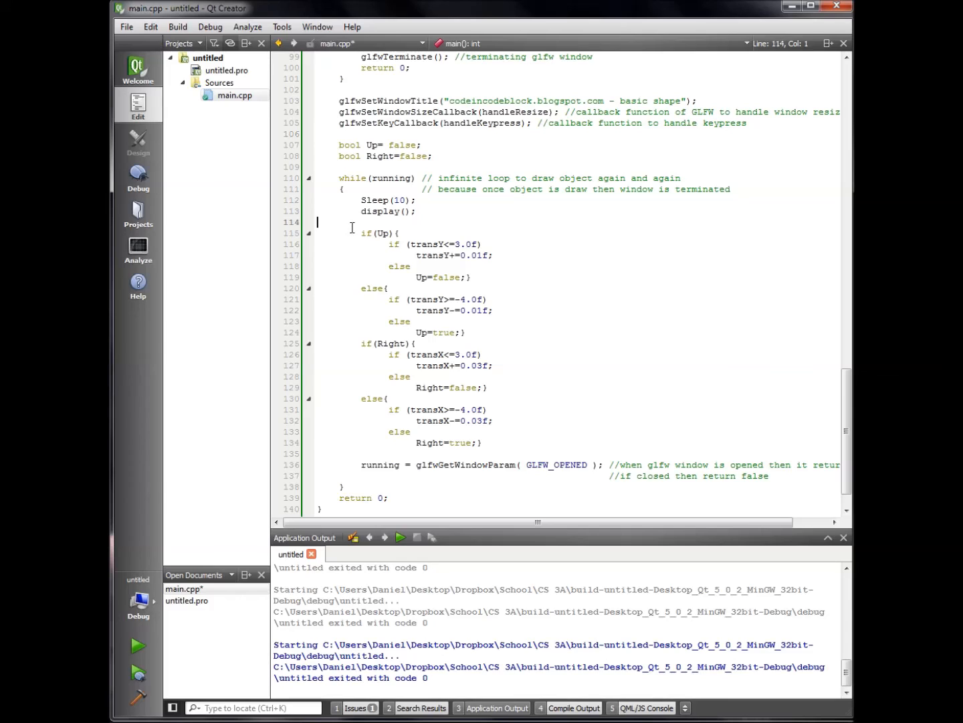
drag(352, 222, 483, 443)
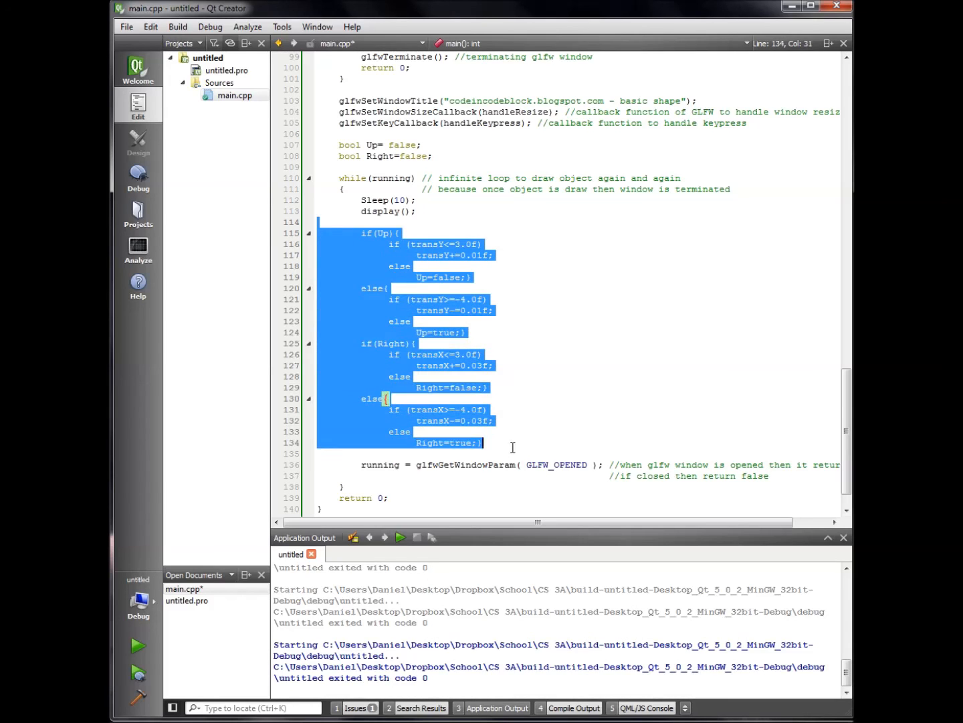